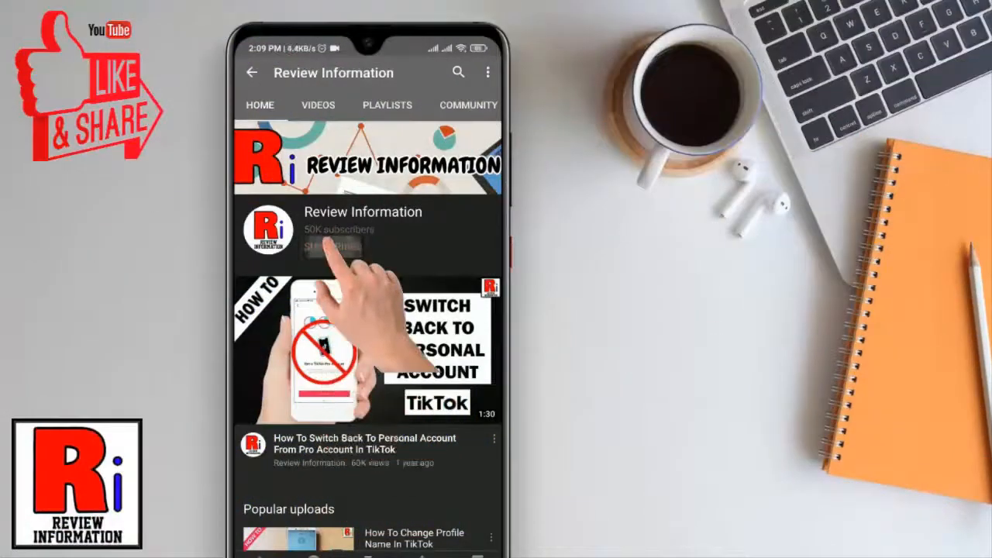
Scroll to the bottom of the Settings list and go into About phone.
click(332, 246)
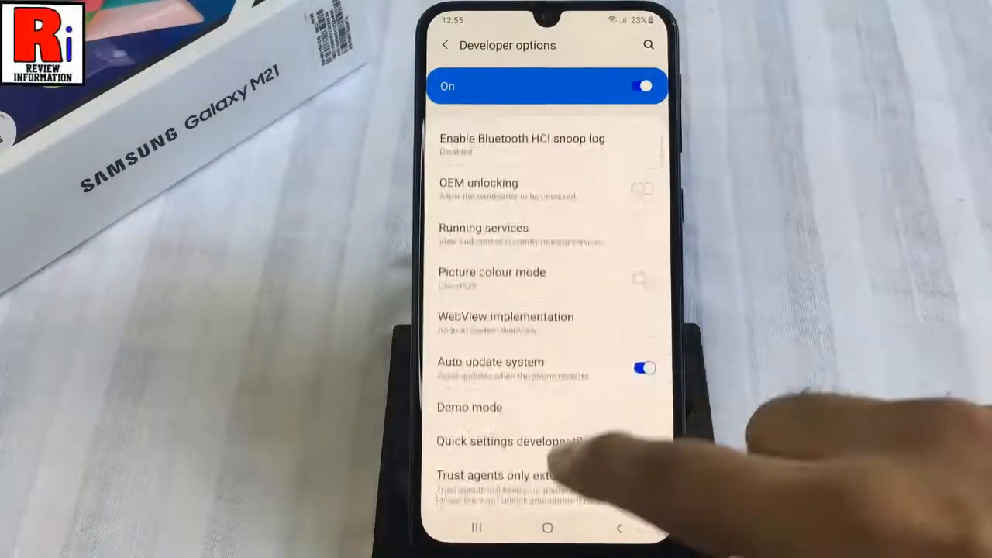
scroll(down, 3)
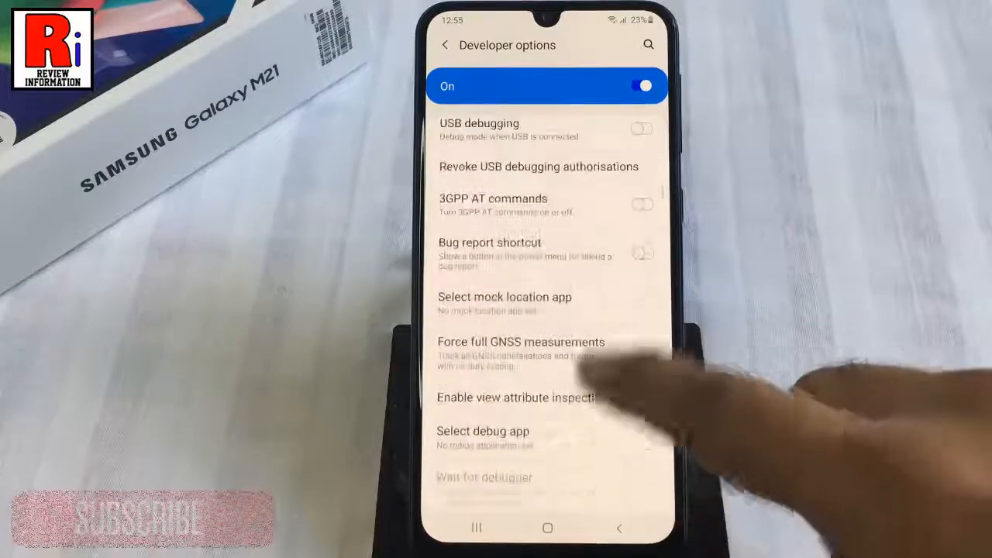
scroll(down, 3)
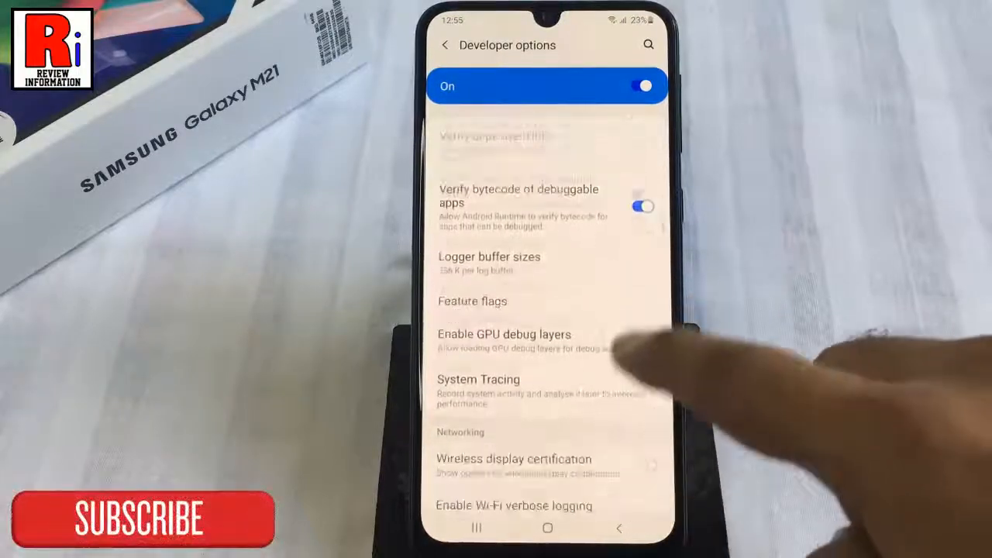
scroll(down, 3)
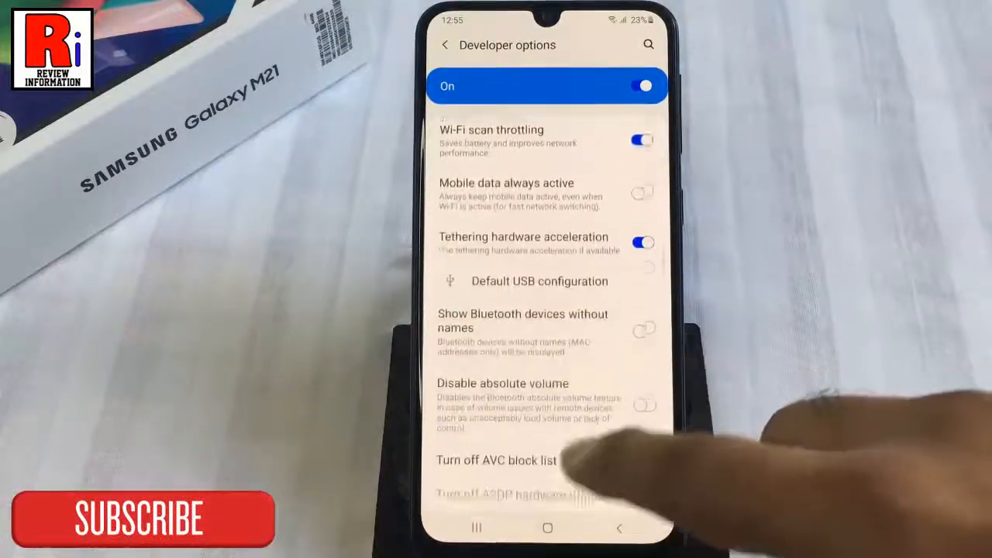
scroll(down, 3)
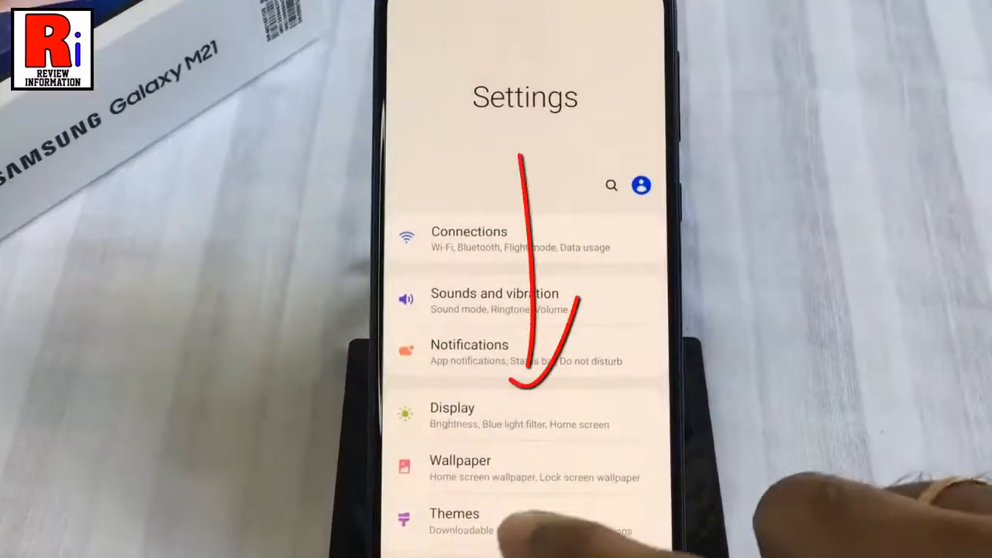
scroll(down, 3)
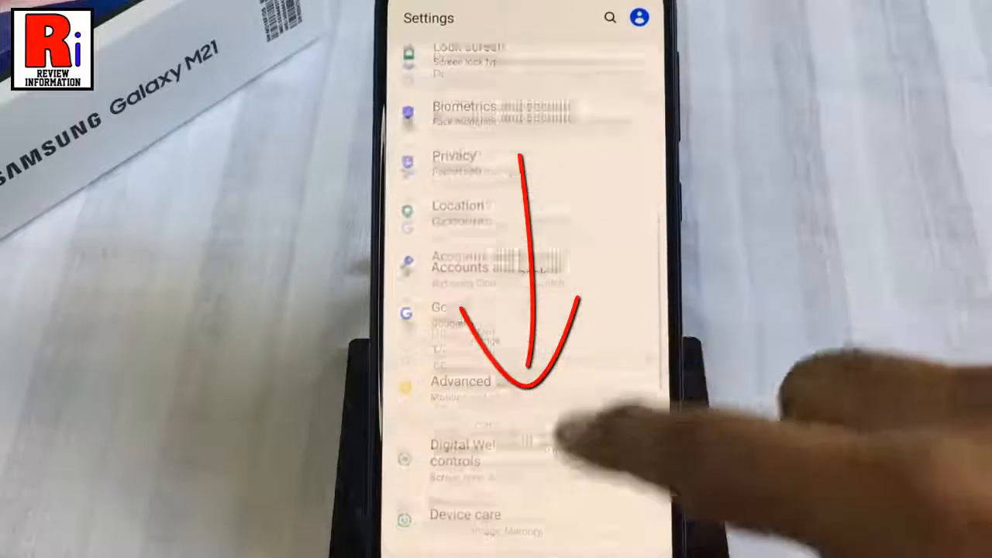
scroll(down, 3)
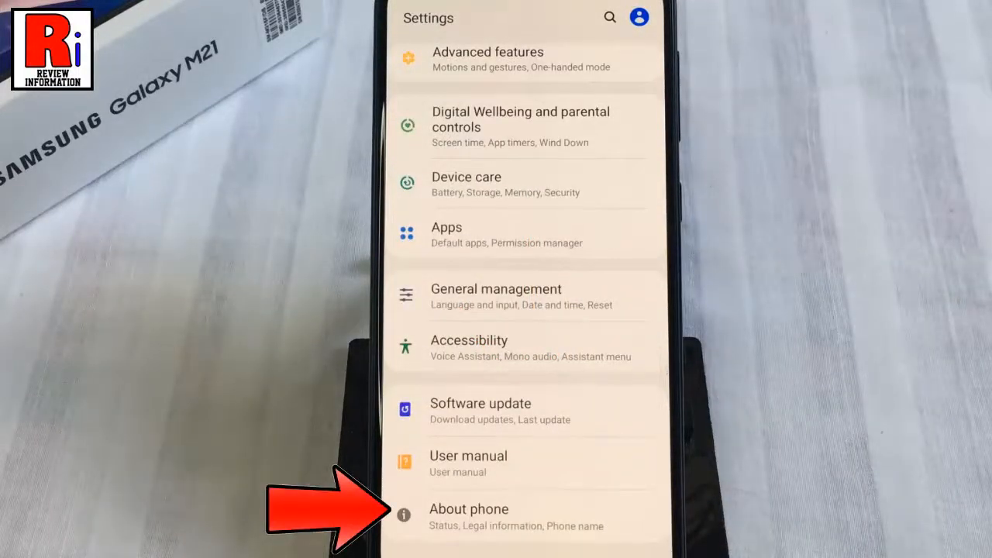
click(470, 508)
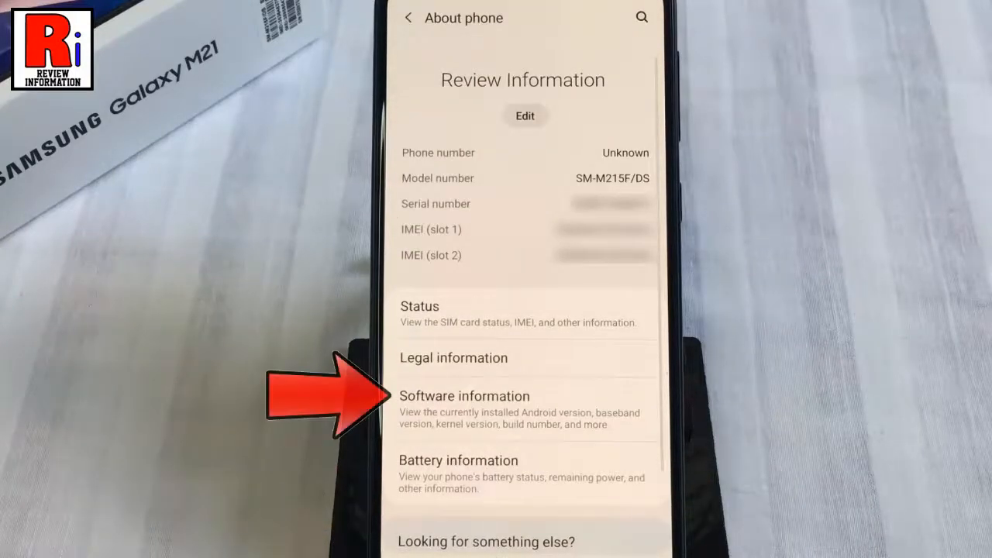
In Software information, tap Build number until 'Developer mode has been enabled' appears.
click(462, 397)
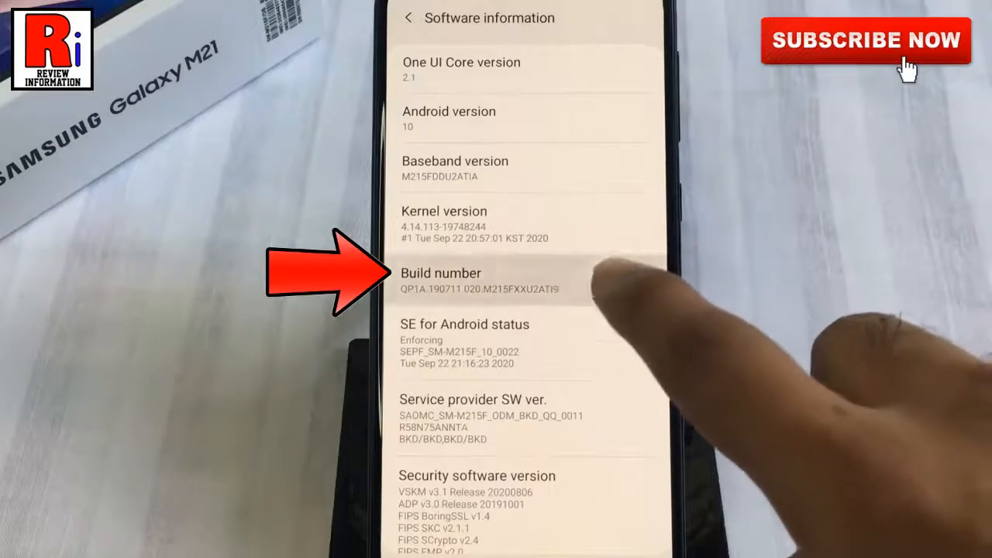
click(473, 282)
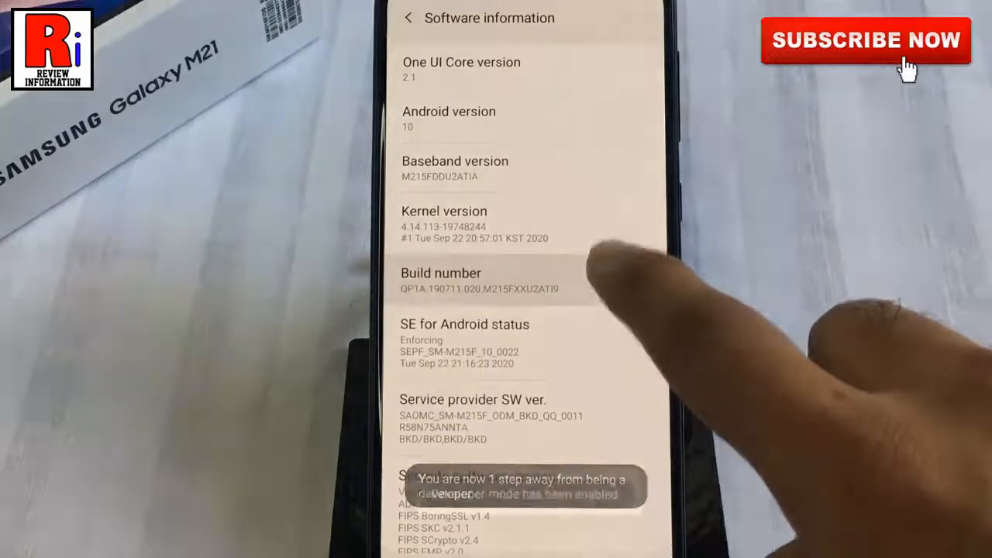
click(440, 282)
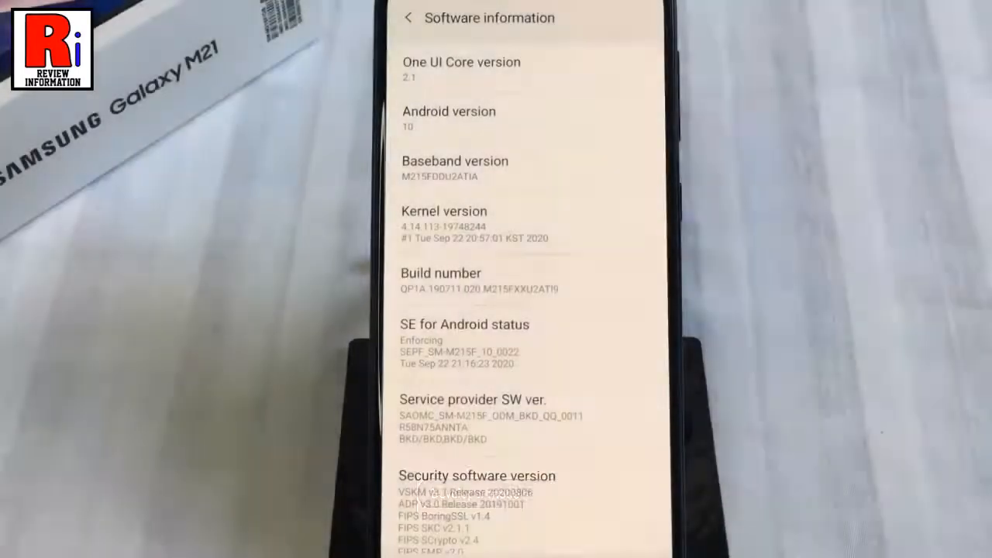
Return to the main Settings list and enter the newly unlocked Developer options.
click(406, 17)
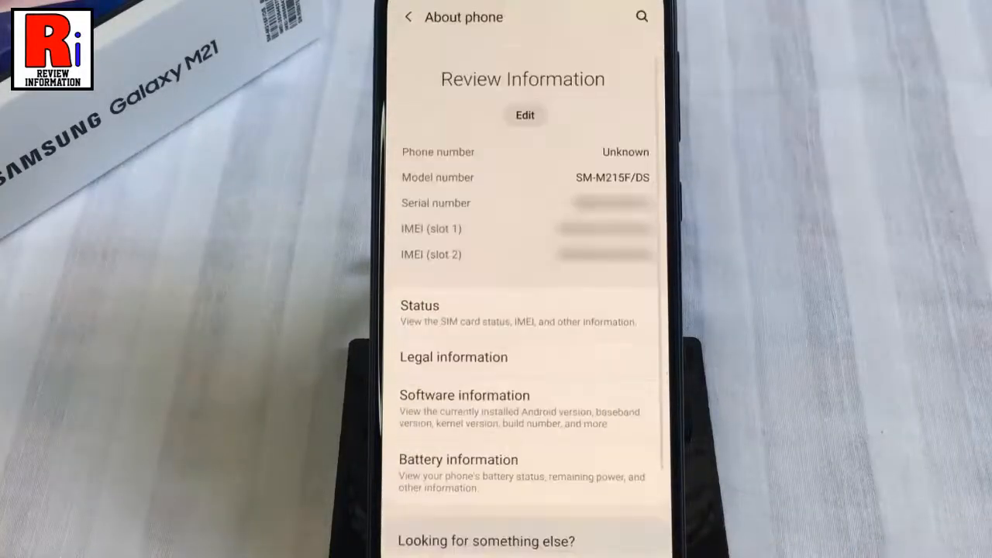
click(406, 17)
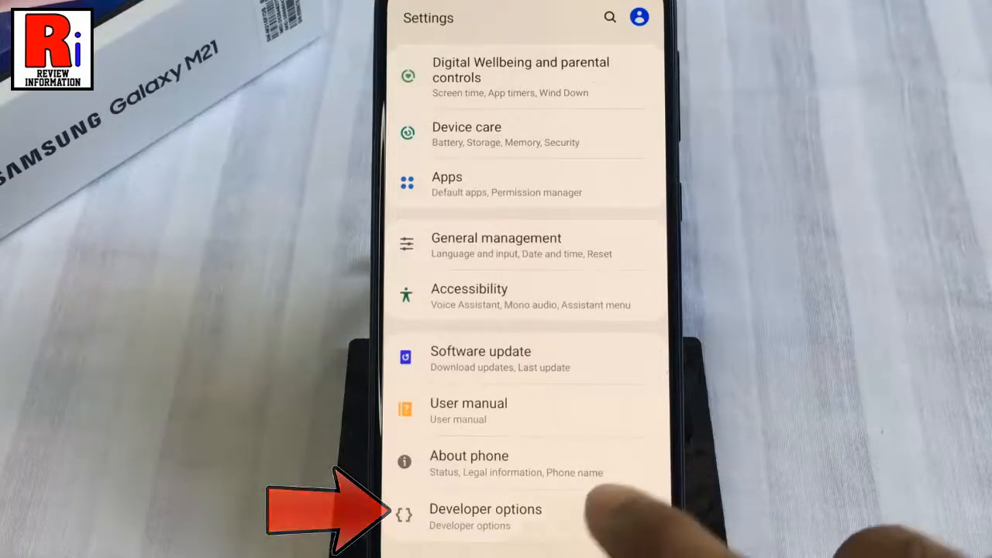
click(485, 515)
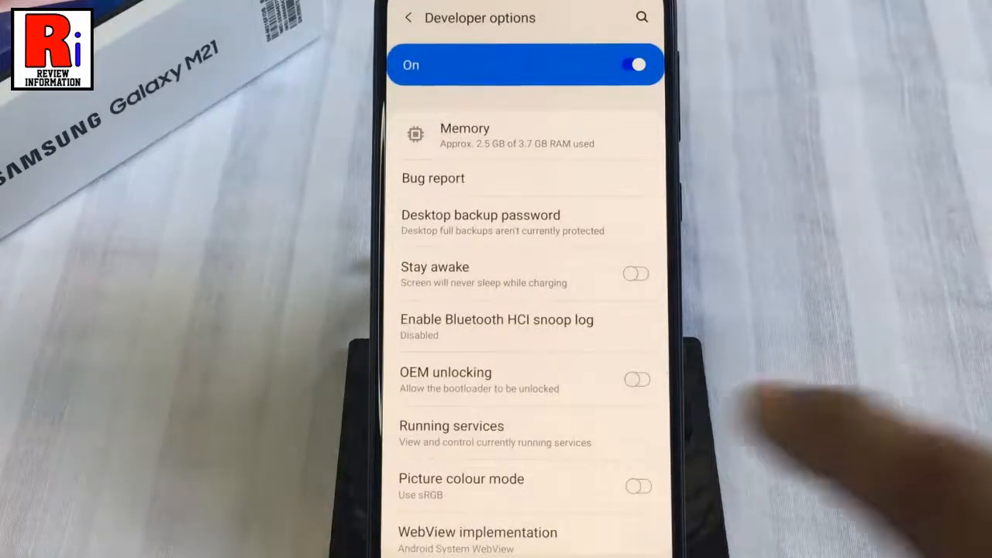
scroll(down, 3)
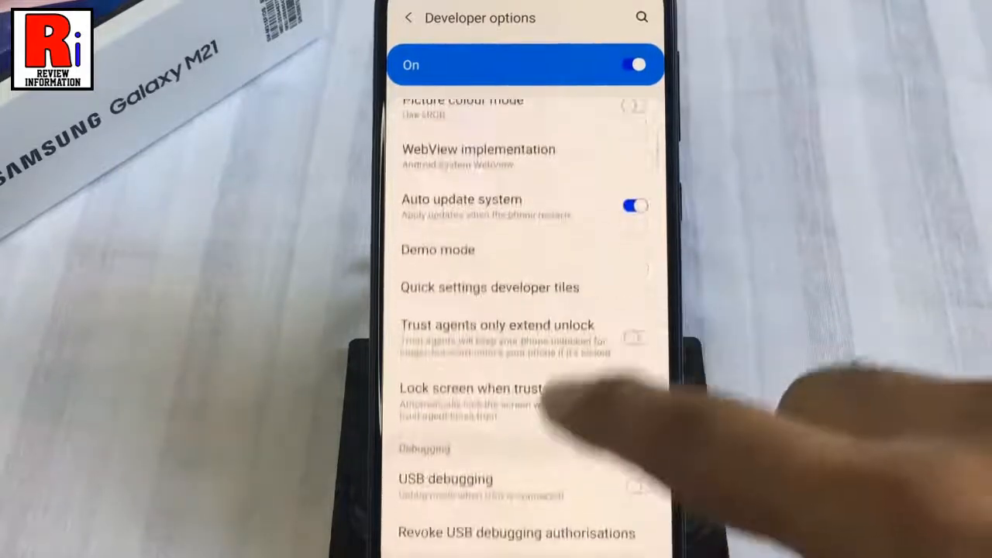